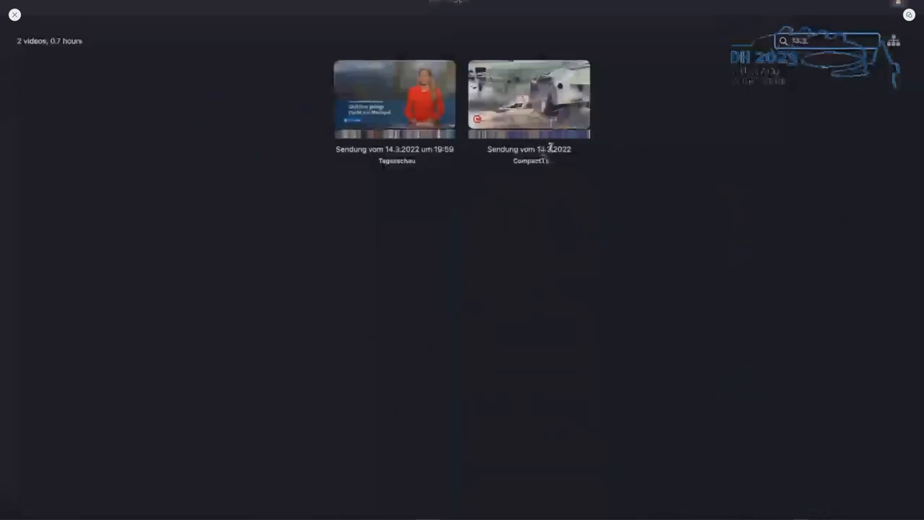
Filter the video library to broadcasts dated 14.3
text(14.3.)
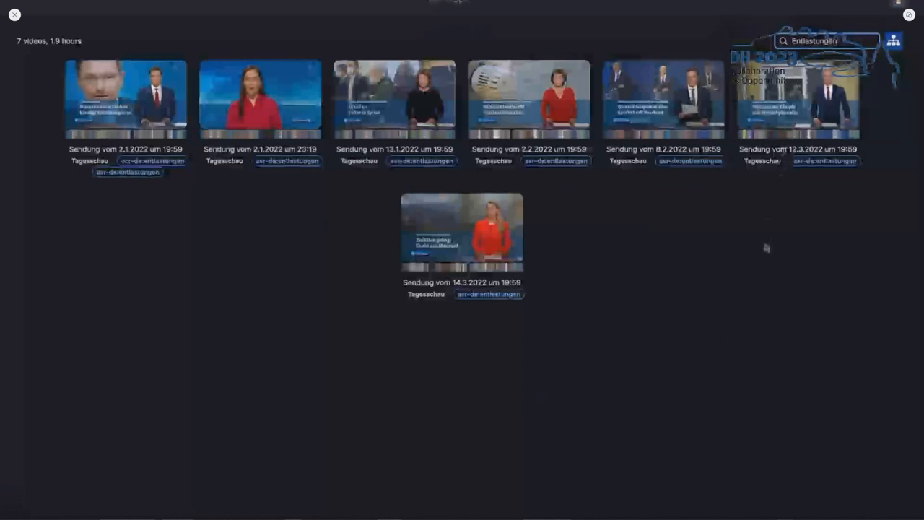
mouse_move(758, 188)
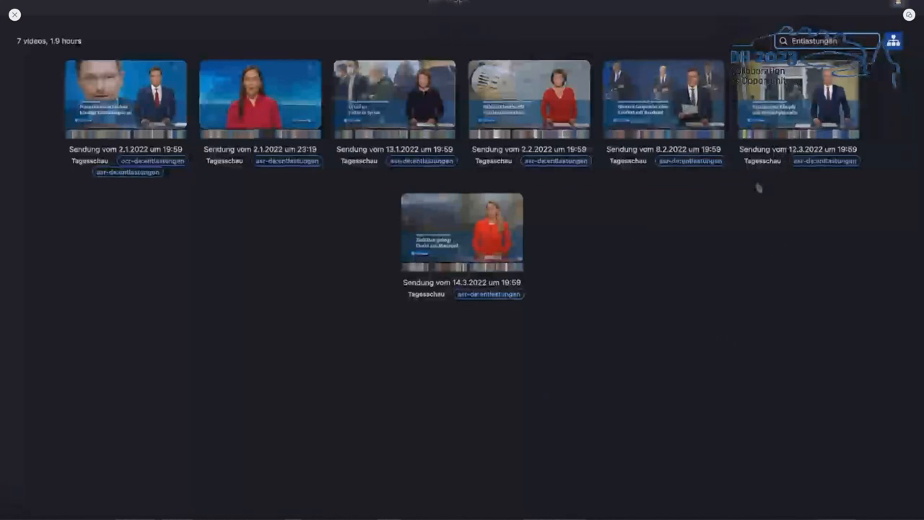
mouse_move(638, 234)
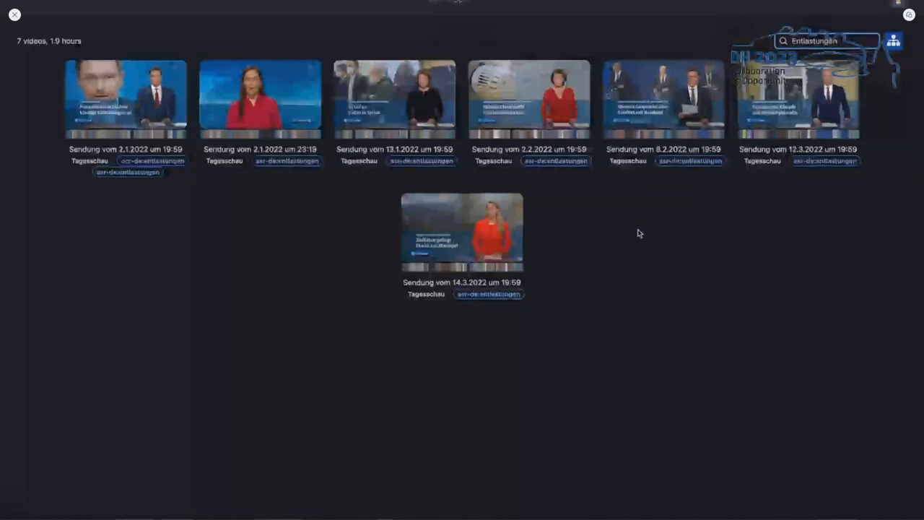
mouse_move(633, 234)
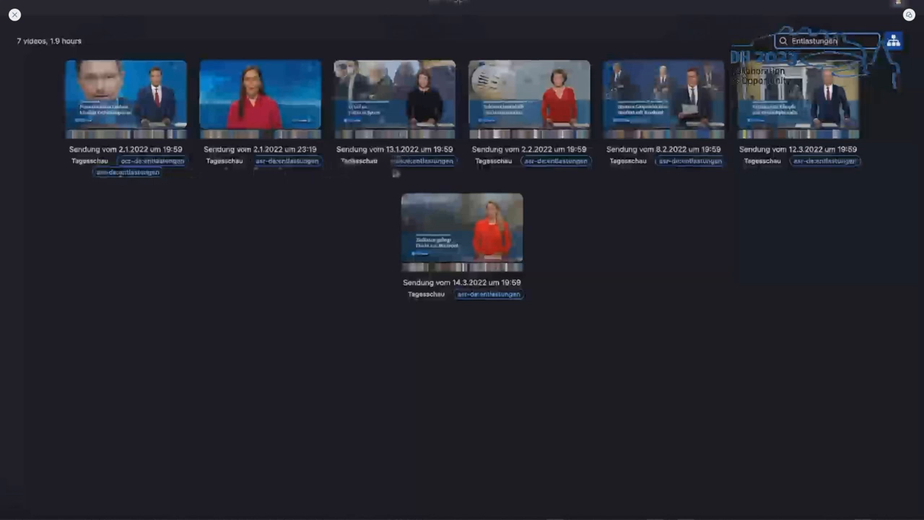
mouse_move(376, 197)
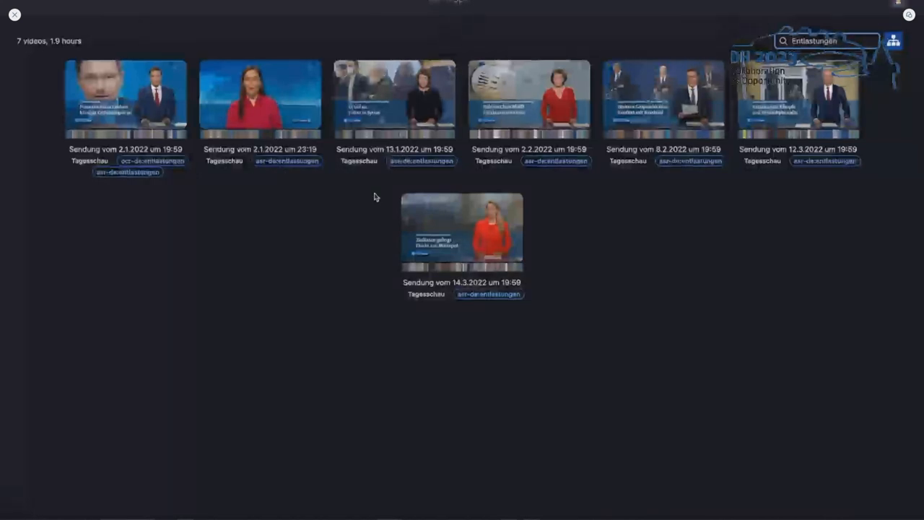
mouse_move(150, 210)
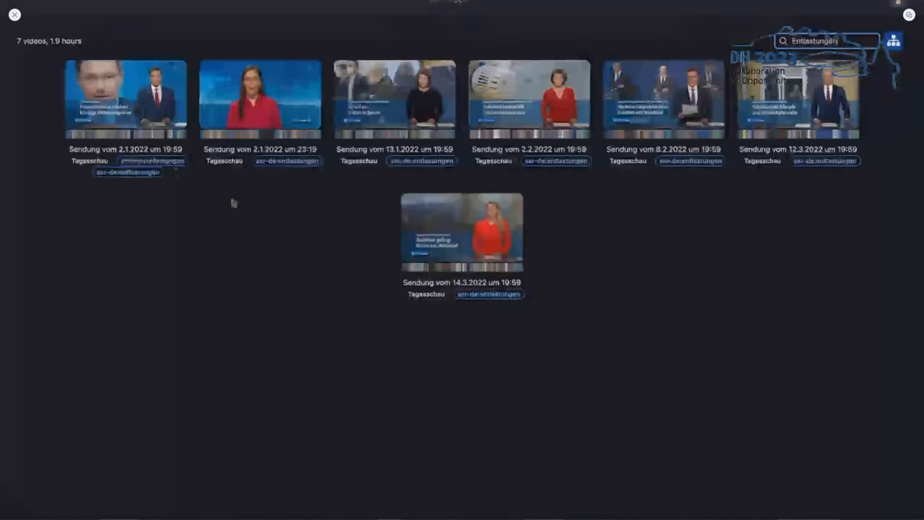
mouse_move(315, 220)
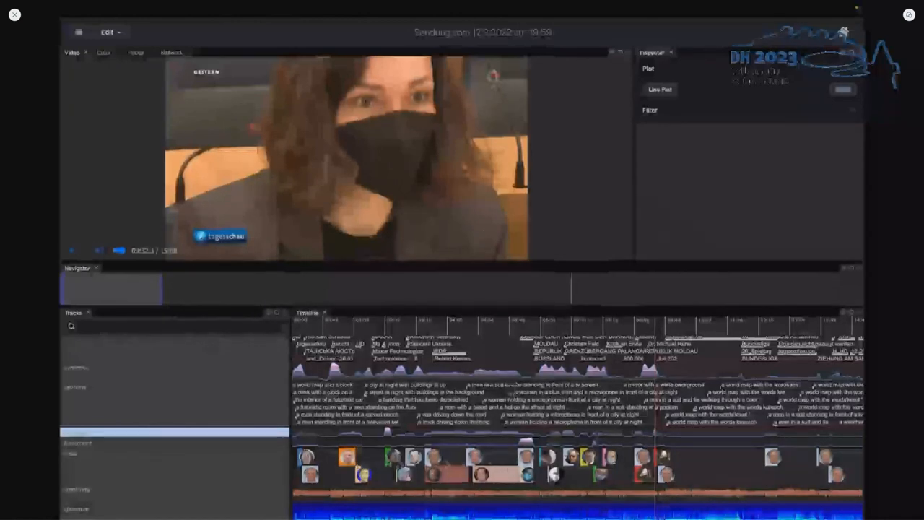
Select a shot segment on the timeline to show its label, code and time
click(98, 251)
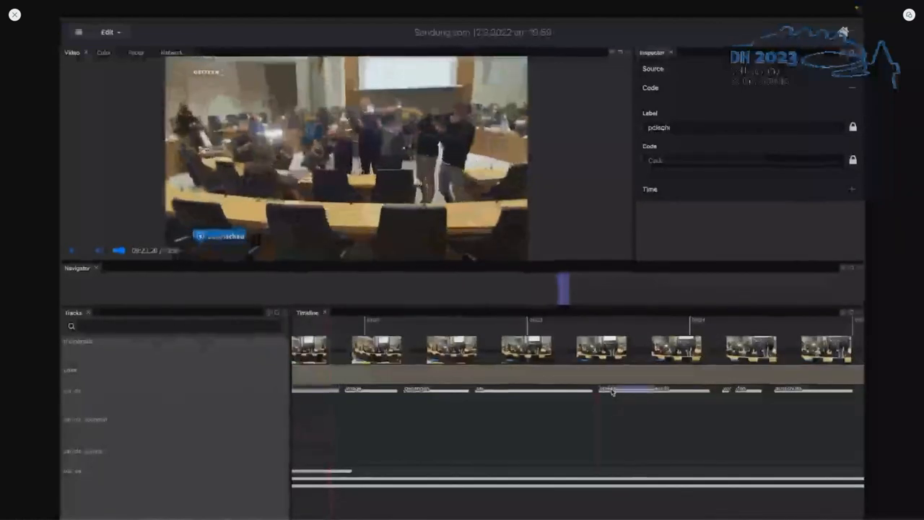
click(652, 390)
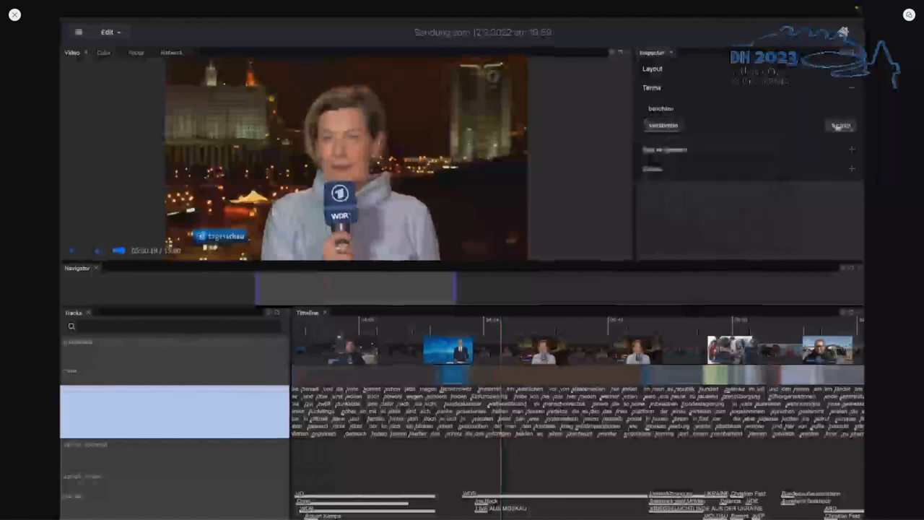
Run the fuzzy Terms search on the transcript for the entered term
click(840, 124)
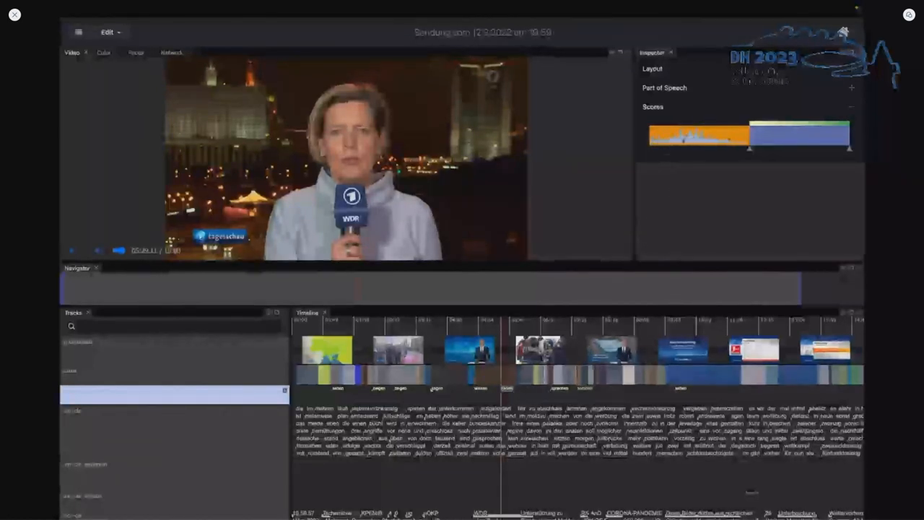
Adjust the score range slider for the term matches
drag(750, 148, 739, 147)
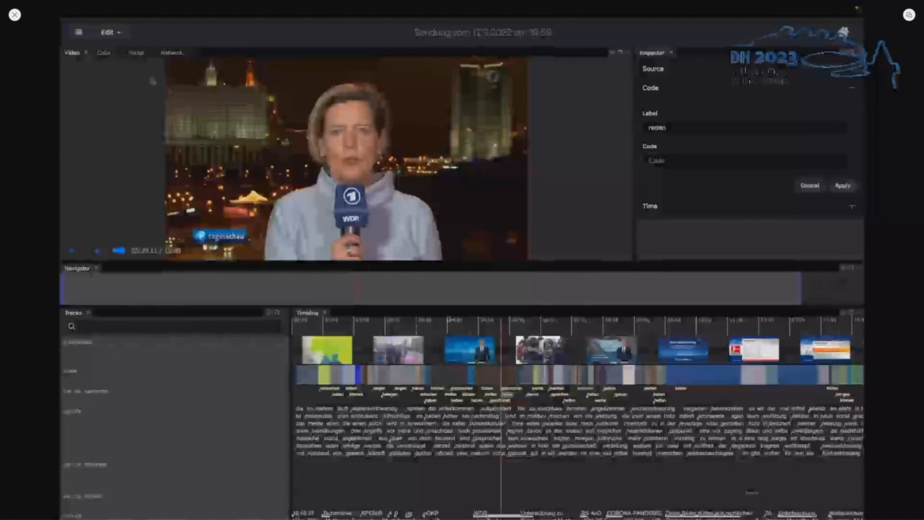
Apply the newly entered annotation label to the segment
click(135, 52)
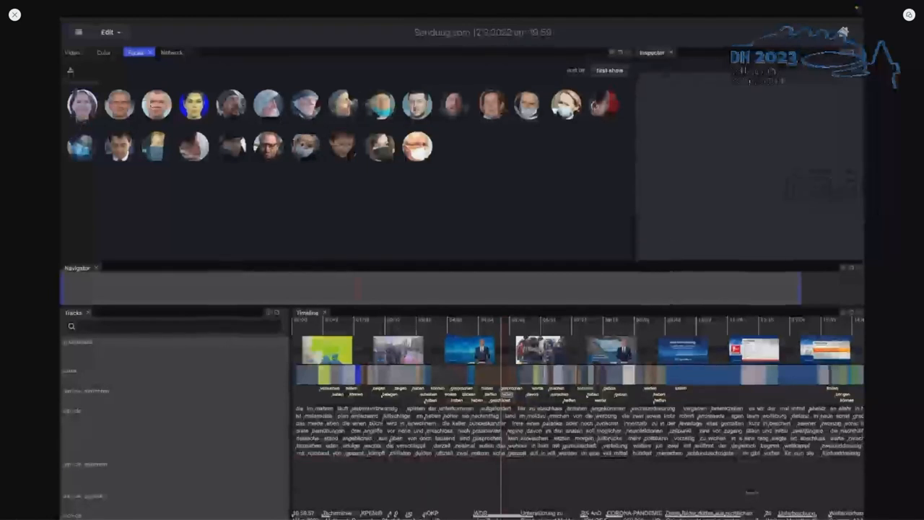
Show one detected face's identity and emotion scores in the Inspector
click(81, 104)
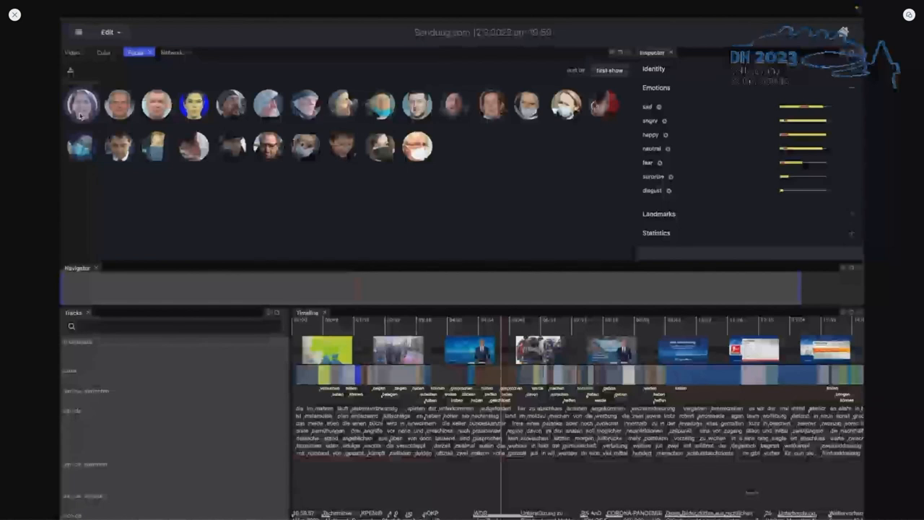
click(655, 88)
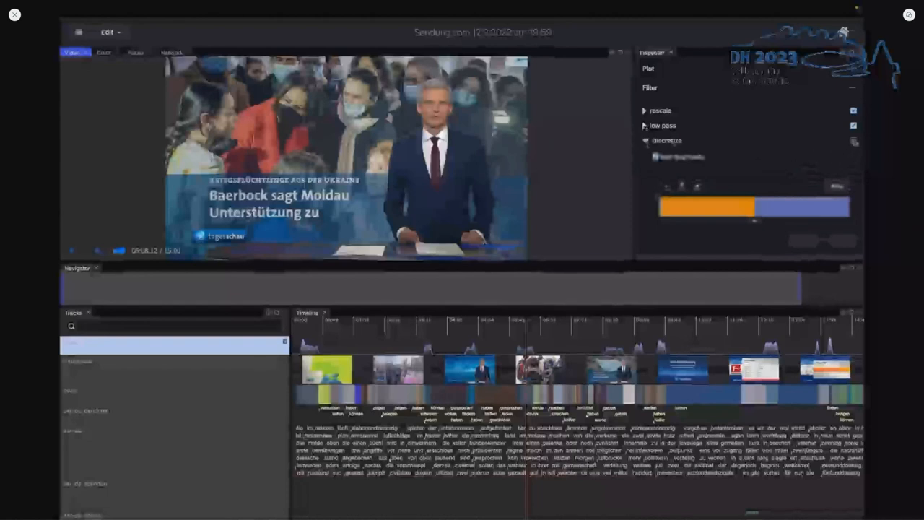
Toggle a signal filter on the plotted track
click(646, 140)
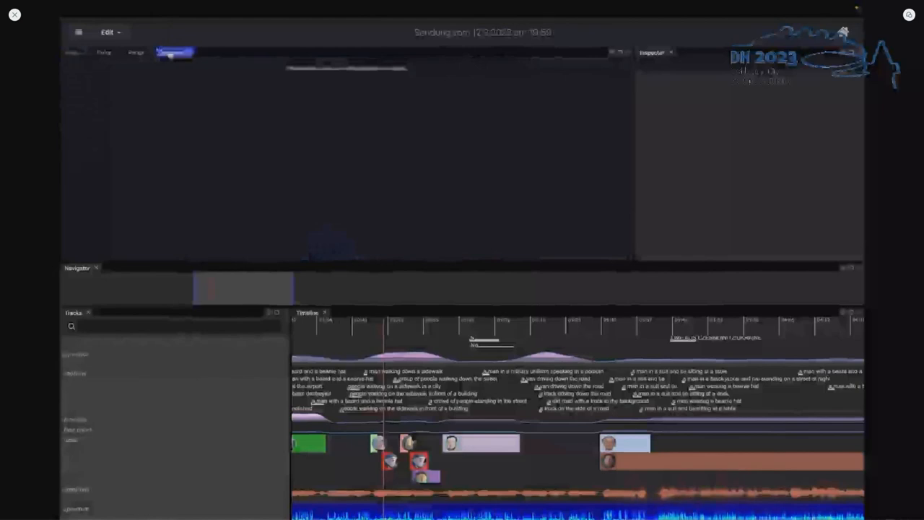
Switch to the Network view awaiting a track selection
click(171, 52)
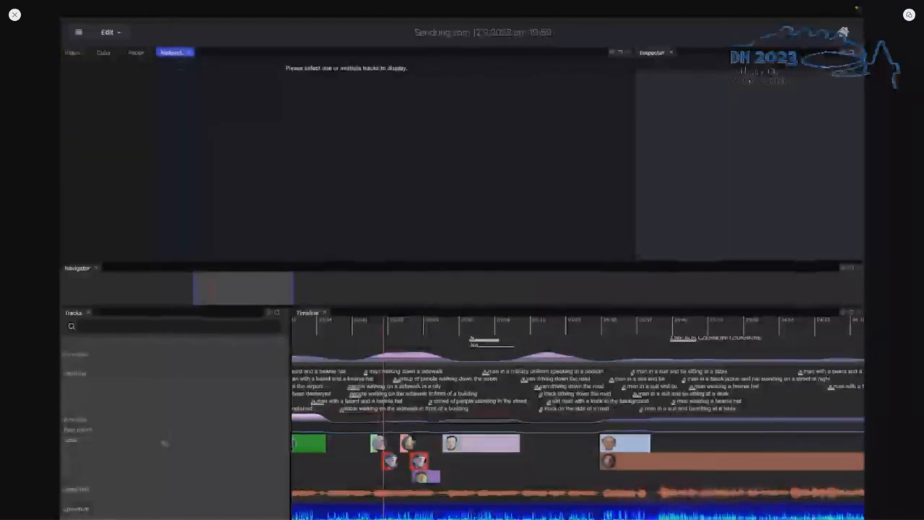